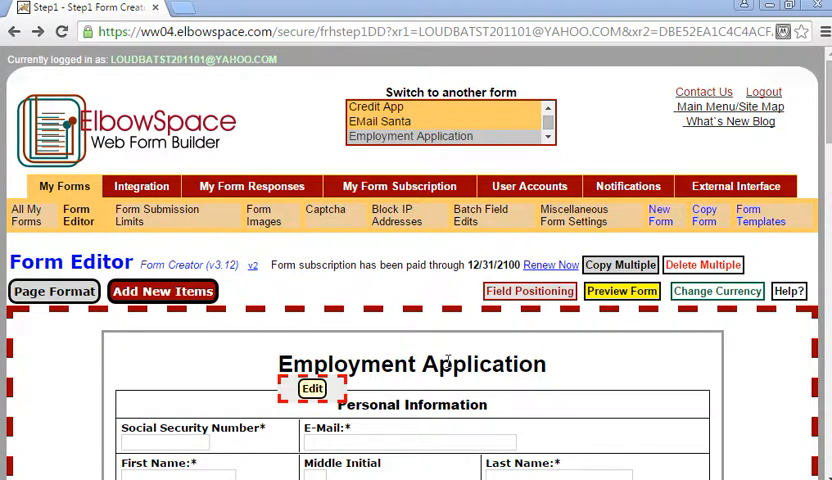
mouse_move(742, 358)
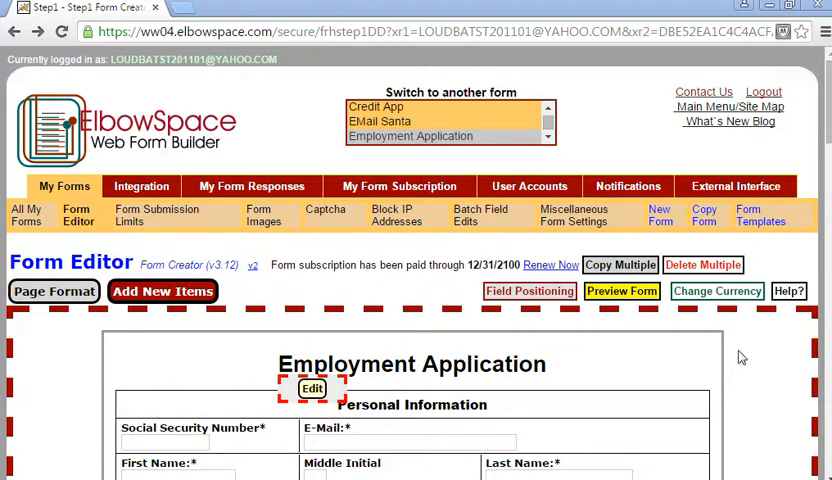
mouse_move(644, 376)
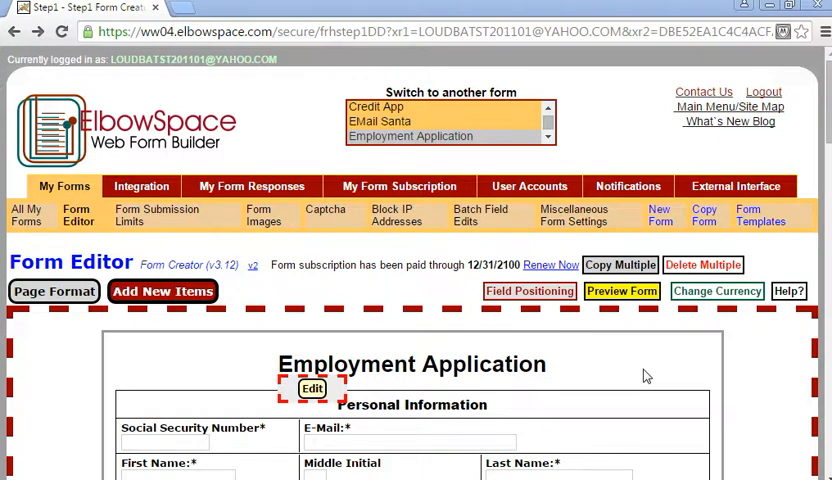
- Set the form title's font colour to purple #6600CC via Page Format > Form Title > Font, Size, Color
left_click(410, 404)
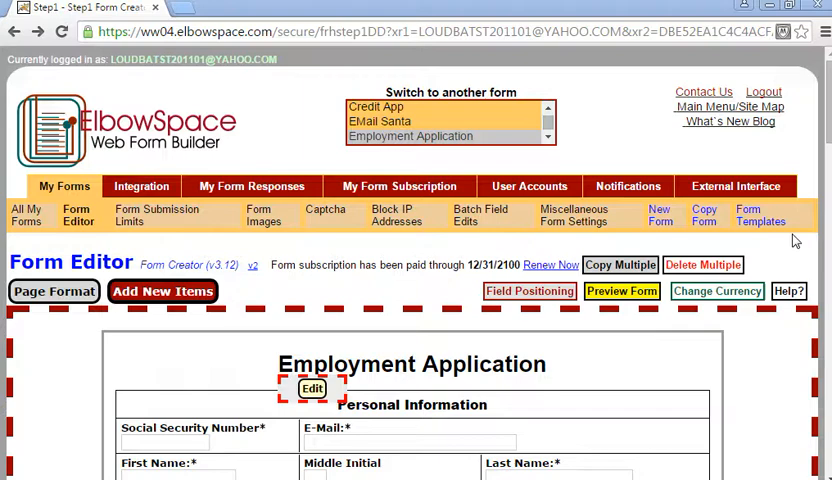
scroll("down", 3)
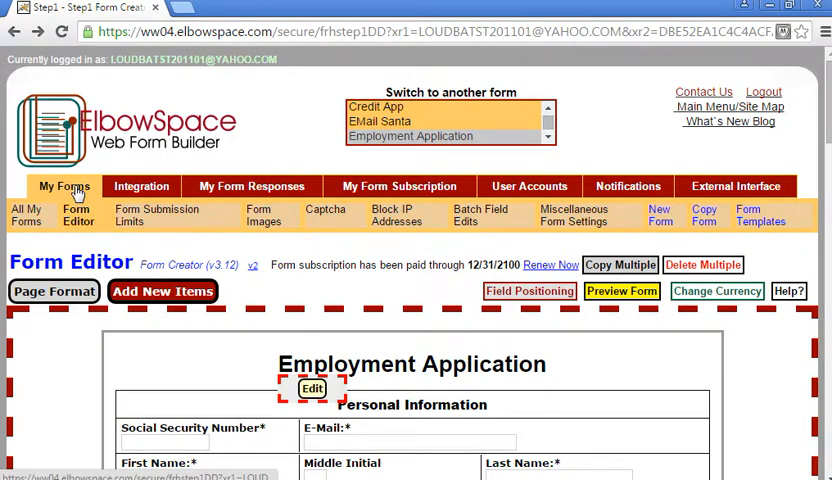
mouse_move(44, 340)
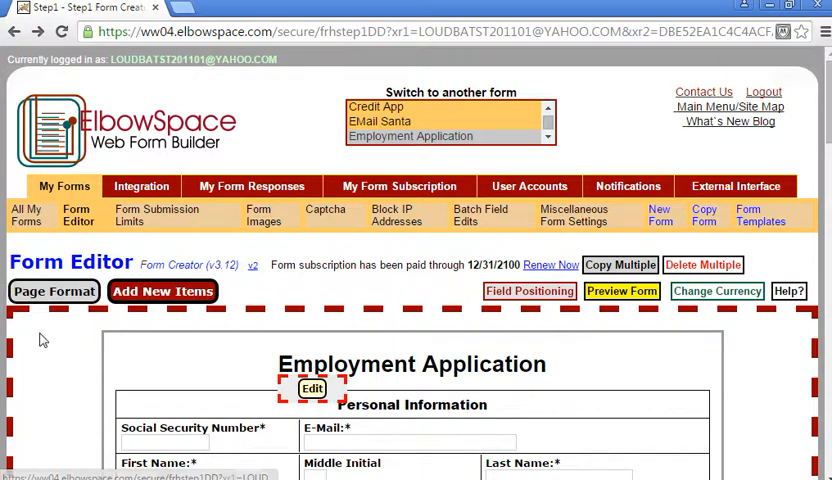
mouse_move(52, 326)
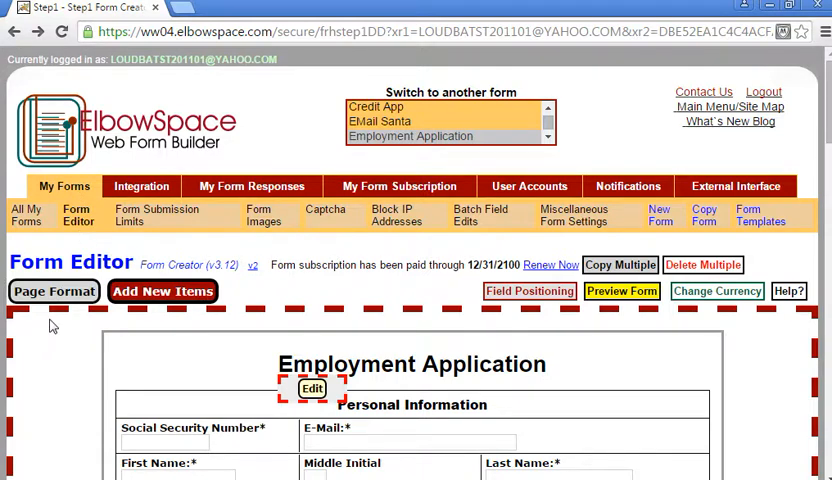
left_click(52, 292)
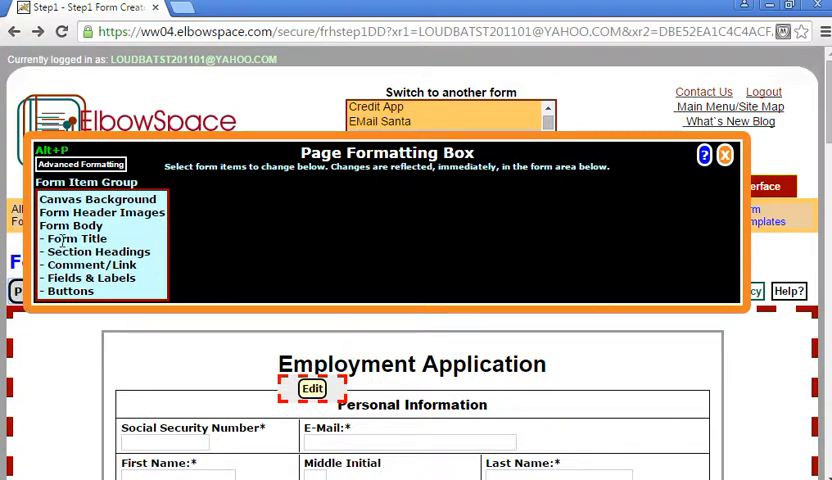
left_click(72, 238)
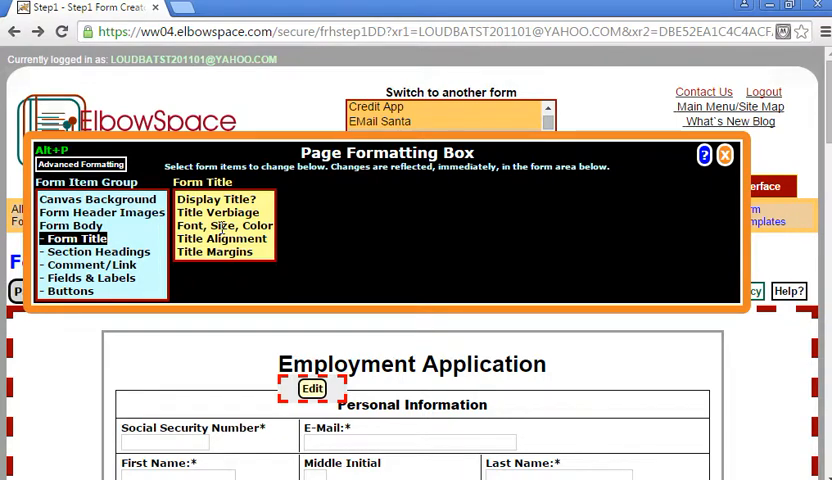
left_click(222, 224)
type("#6600CC")
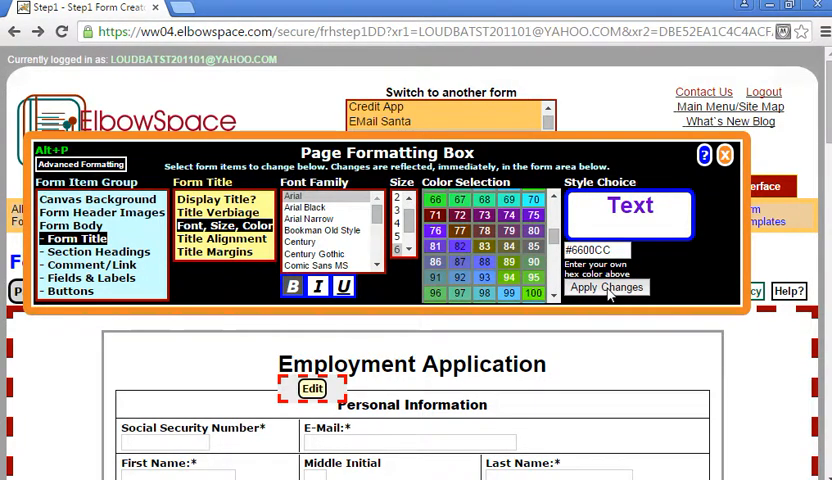
left_click(606, 288)
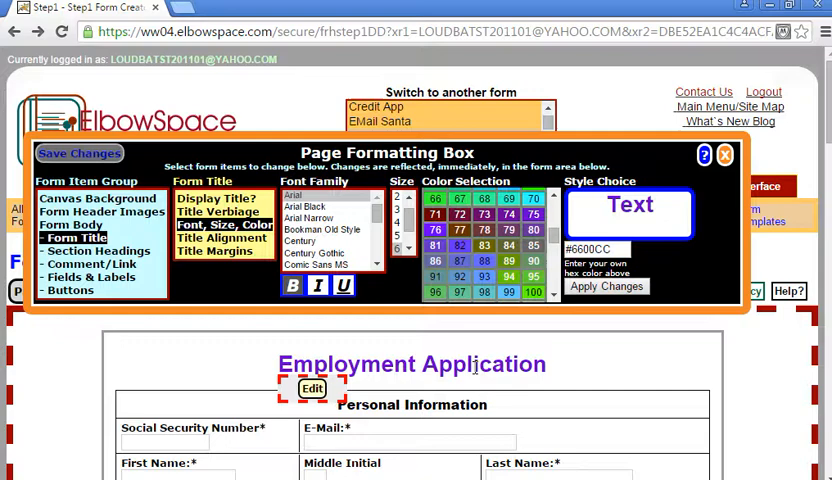
mouse_move(644, 376)
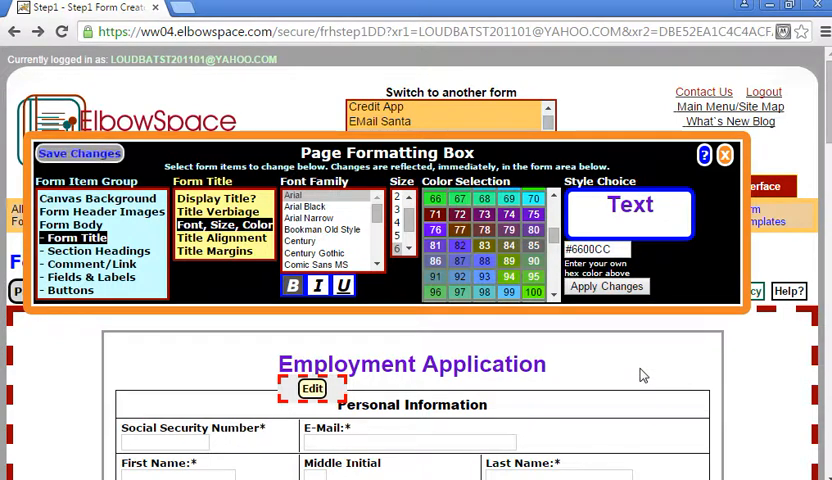
mouse_move(686, 370)
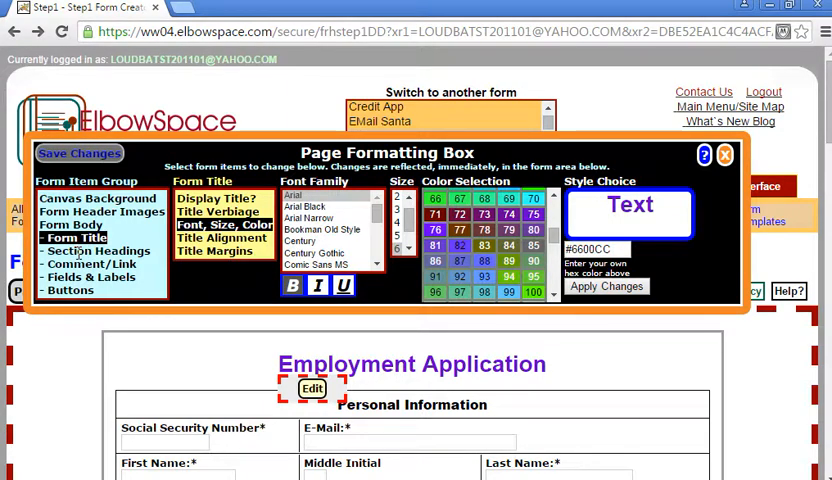
- Set the section headings' font colour to a blue swatch and review Personal Information and Education
left_click(92, 250)
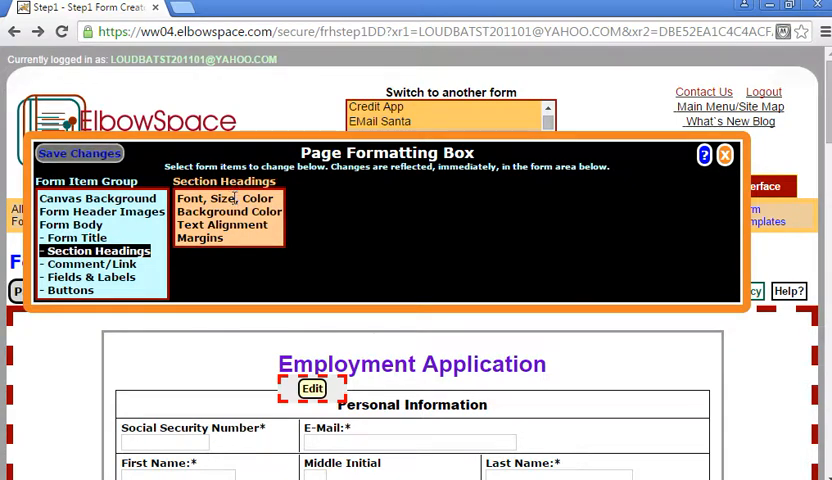
left_click(224, 198)
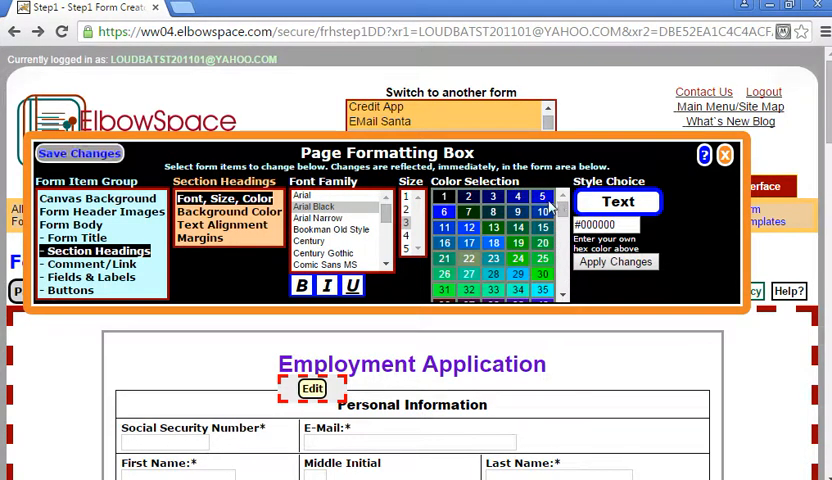
left_click(540, 210)
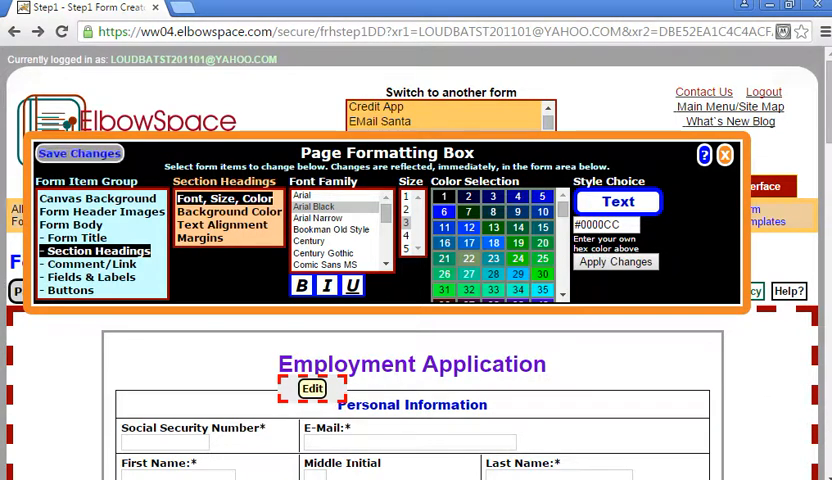
scroll("down", 3)
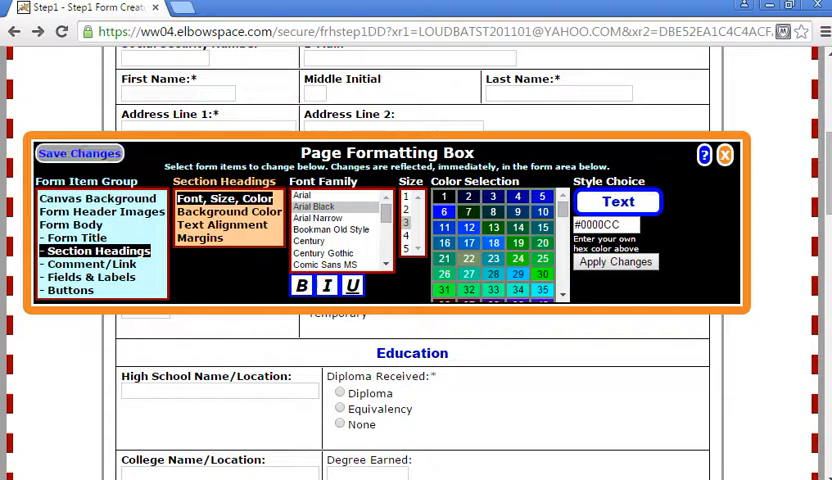
scroll("down", 3)
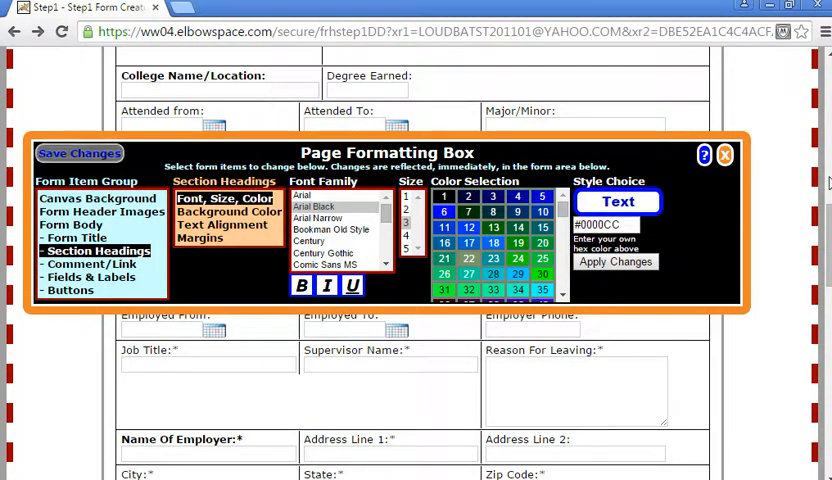
scroll("up", 3)
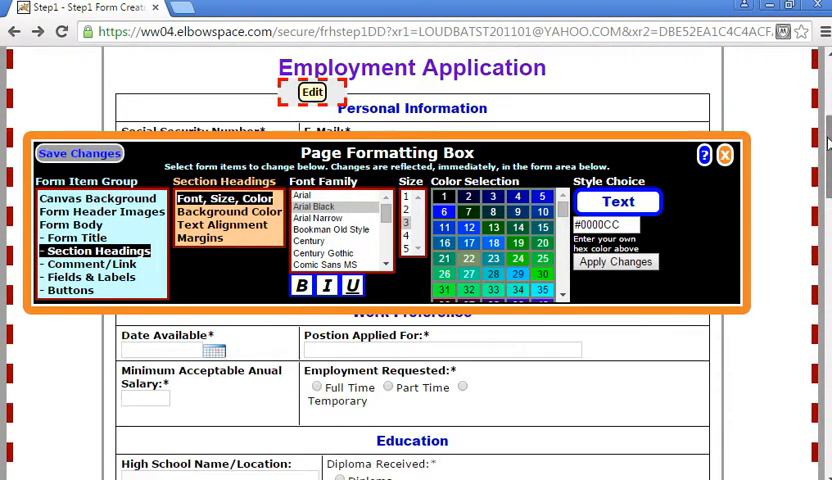
scroll("up", 3)
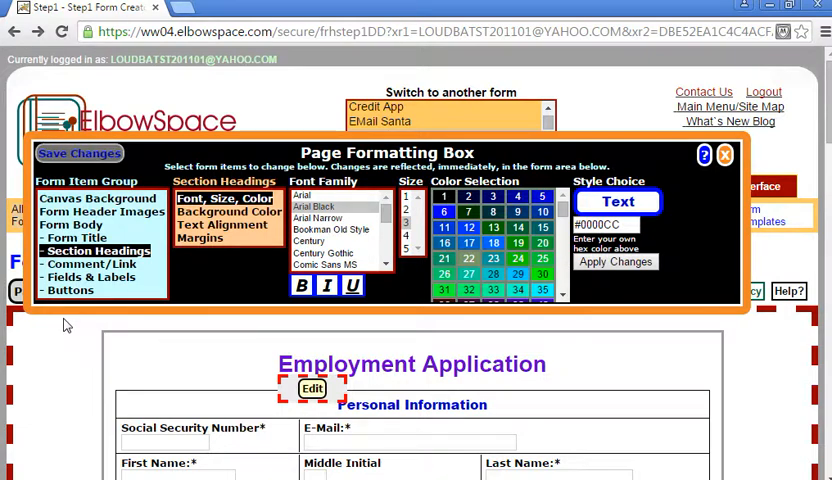
- Set the section headings' background colour to light green #99CC66 and review the shaded headings
left_click(412, 404)
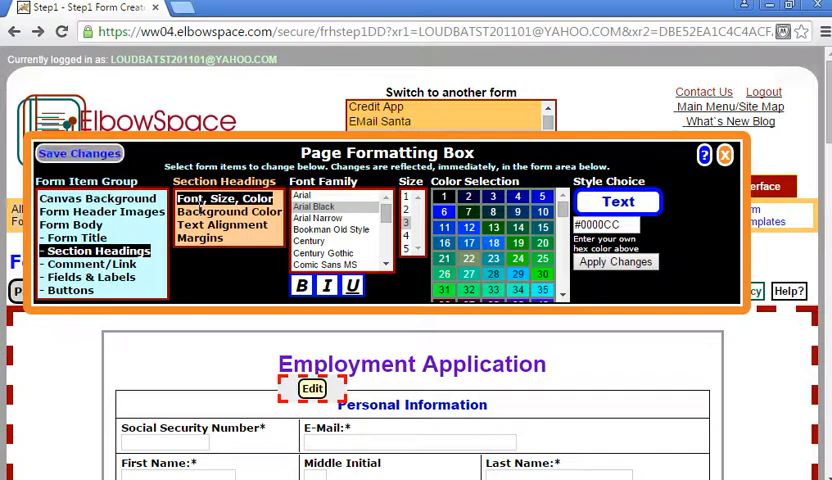
left_click(230, 212)
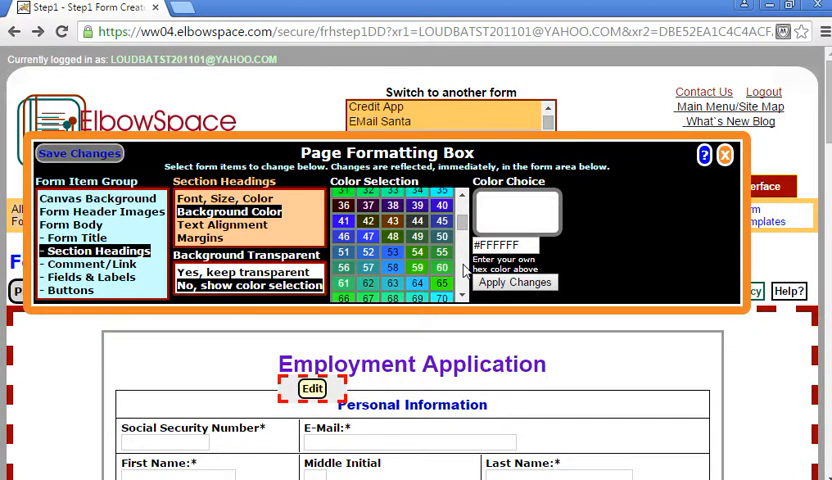
scroll("down", 3)
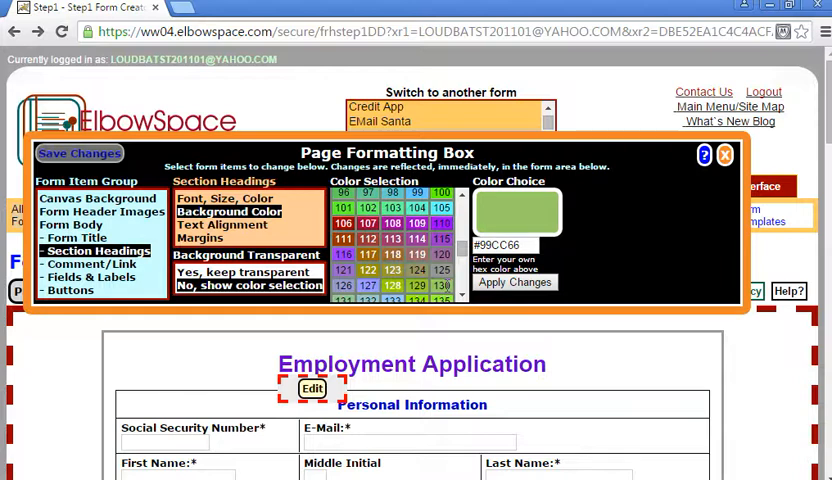
left_click(512, 282)
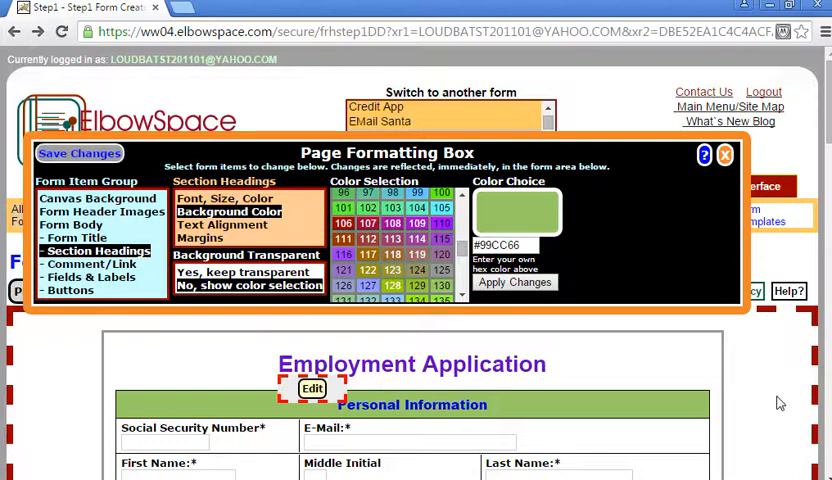
scroll("down", 3)
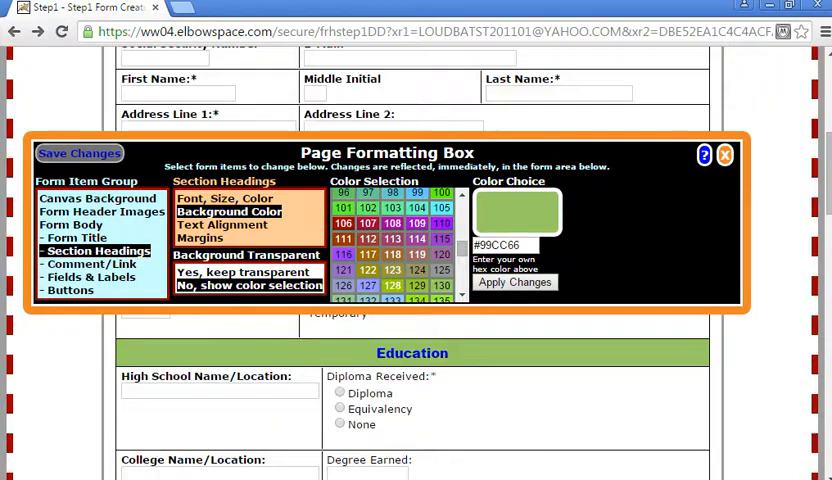
scroll("down", 3)
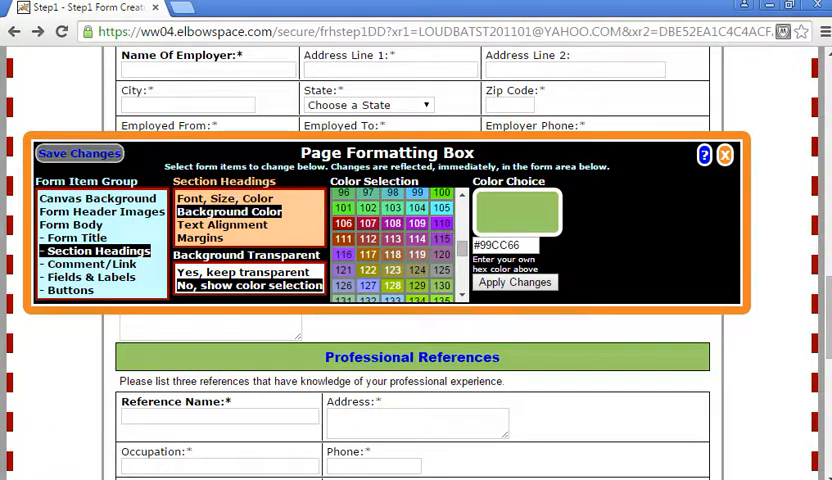
mouse_move(770, 314)
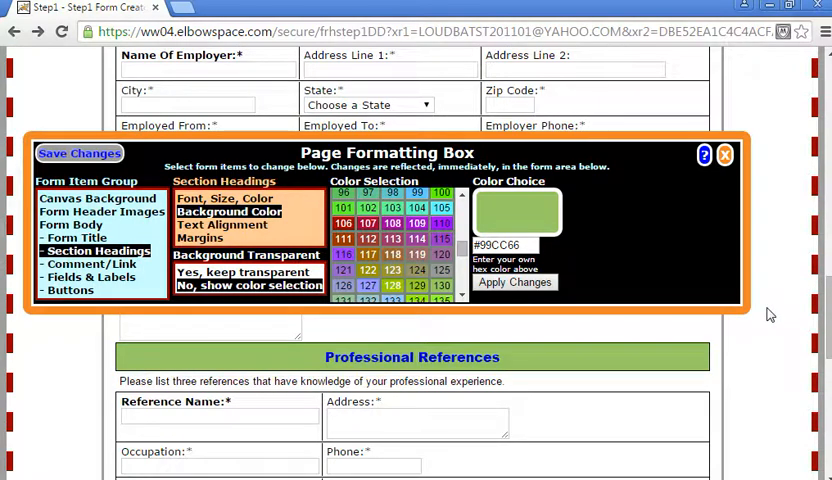